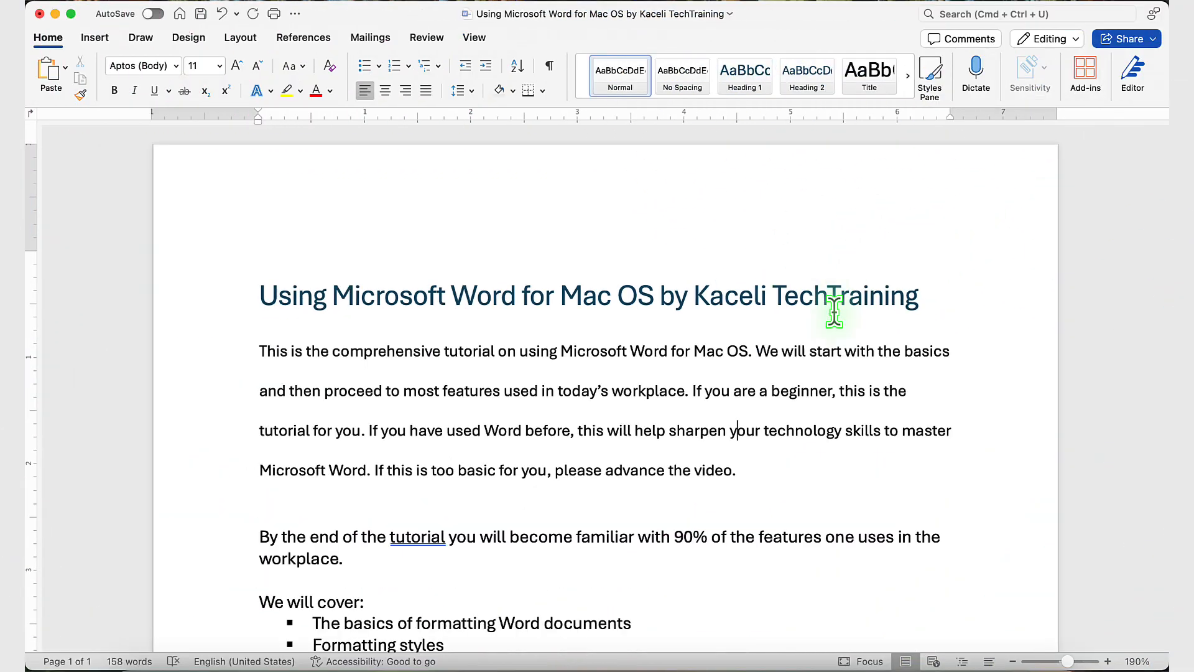
mouse_move(1005, 212)
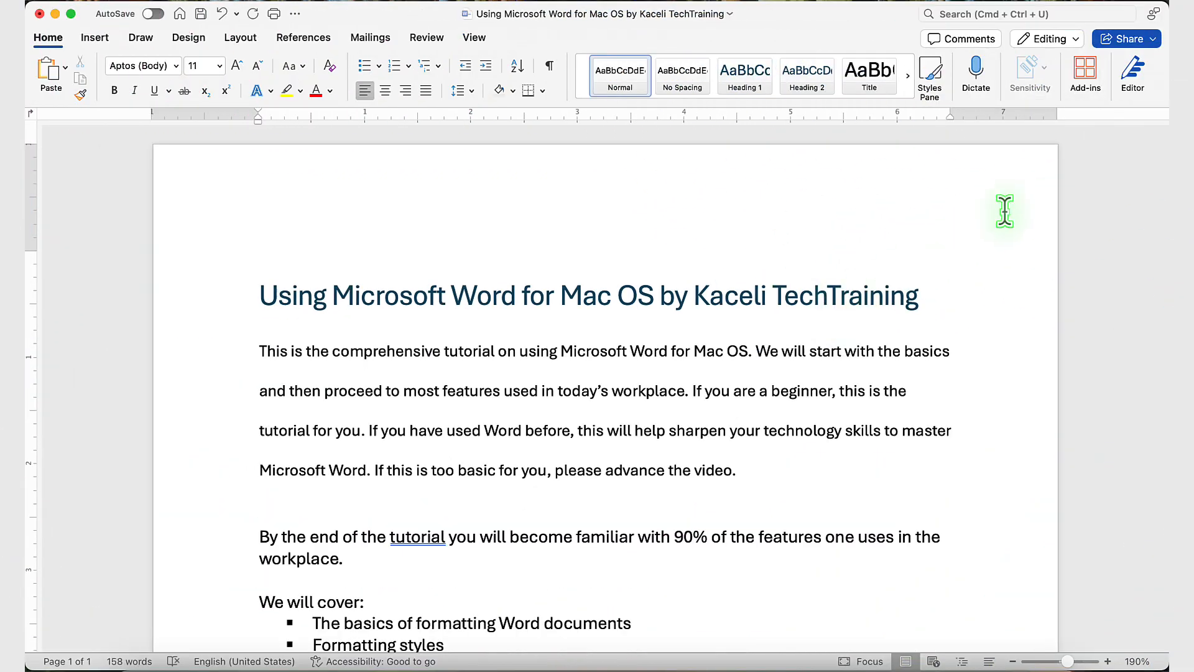
- Bring up Share > Send a Copy for the document with Word Document kept as the send format
click(1128, 38)
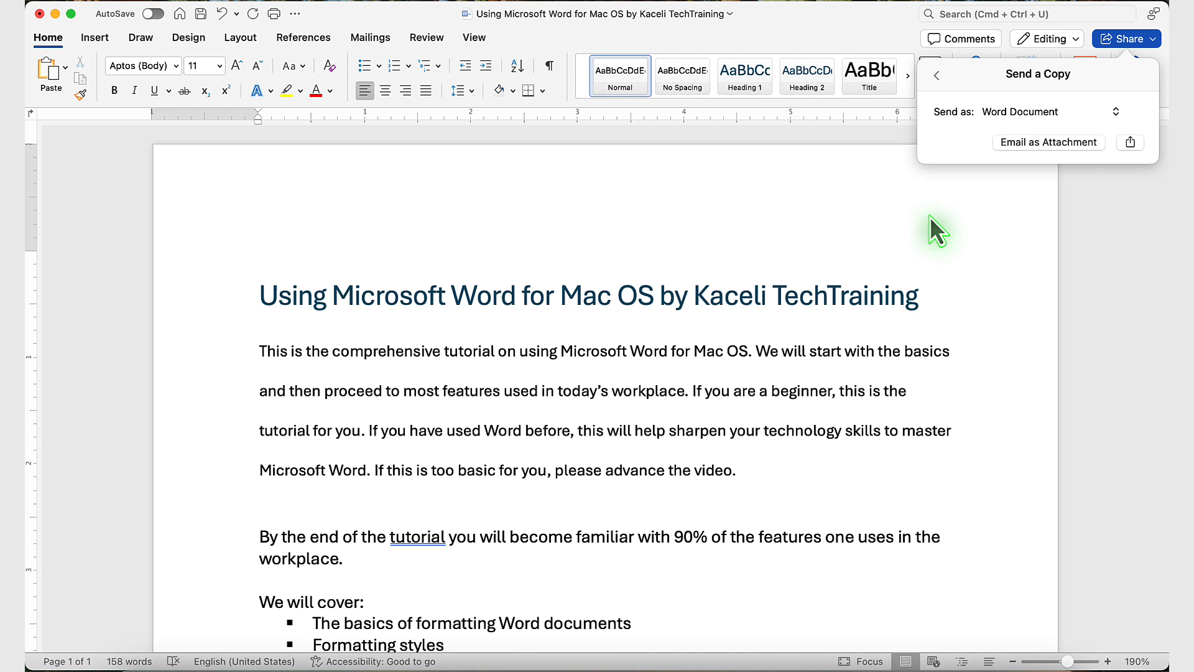
click(432, 374)
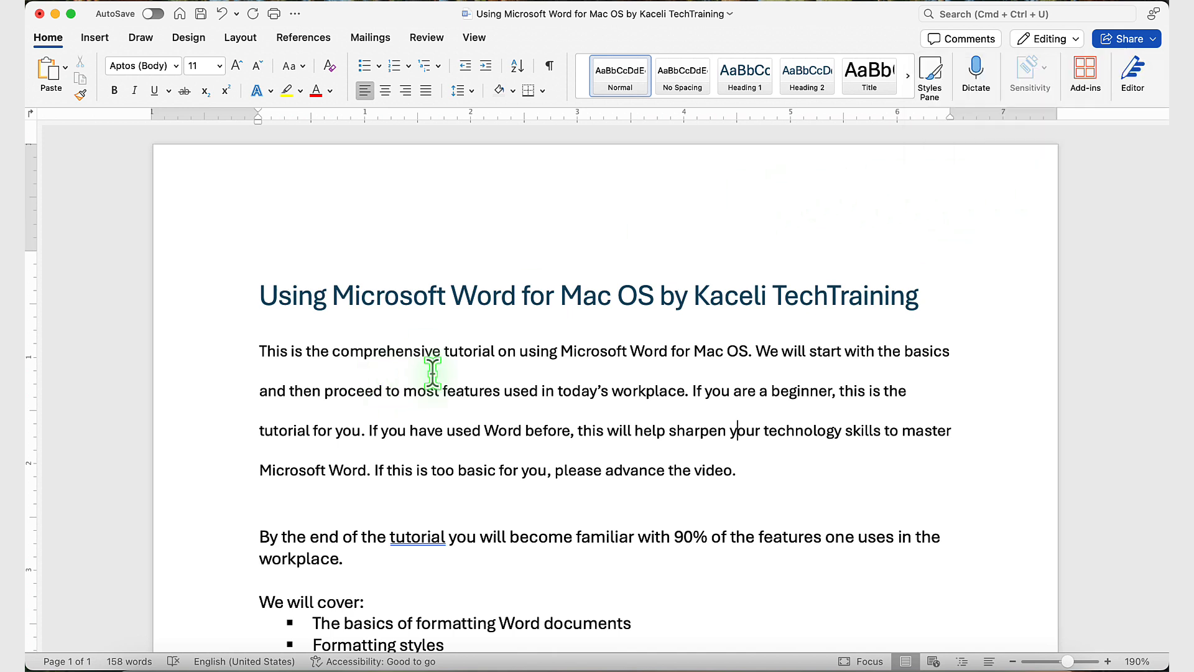
mouse_move(1139, 65)
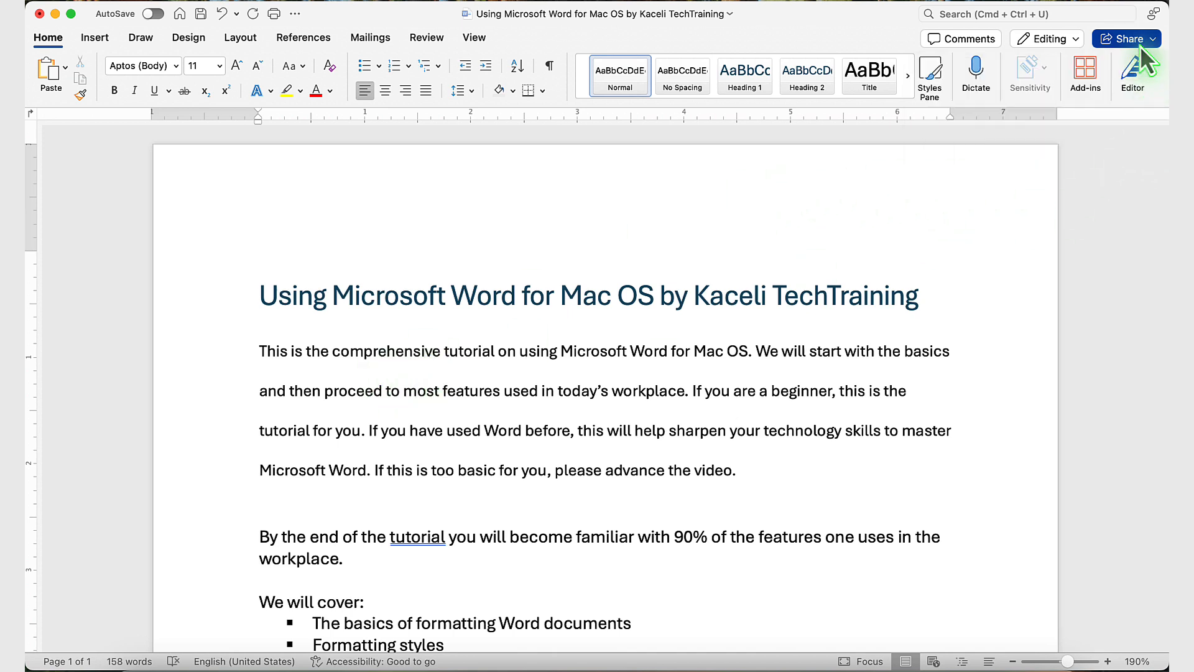
click(1127, 39)
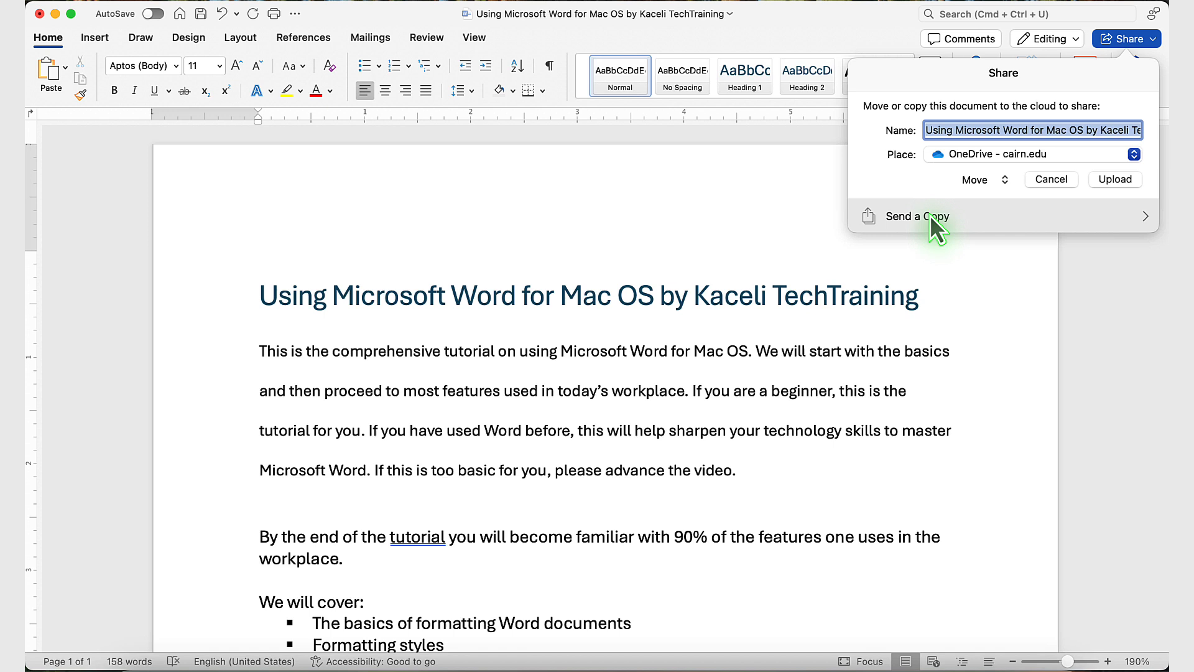
click(918, 215)
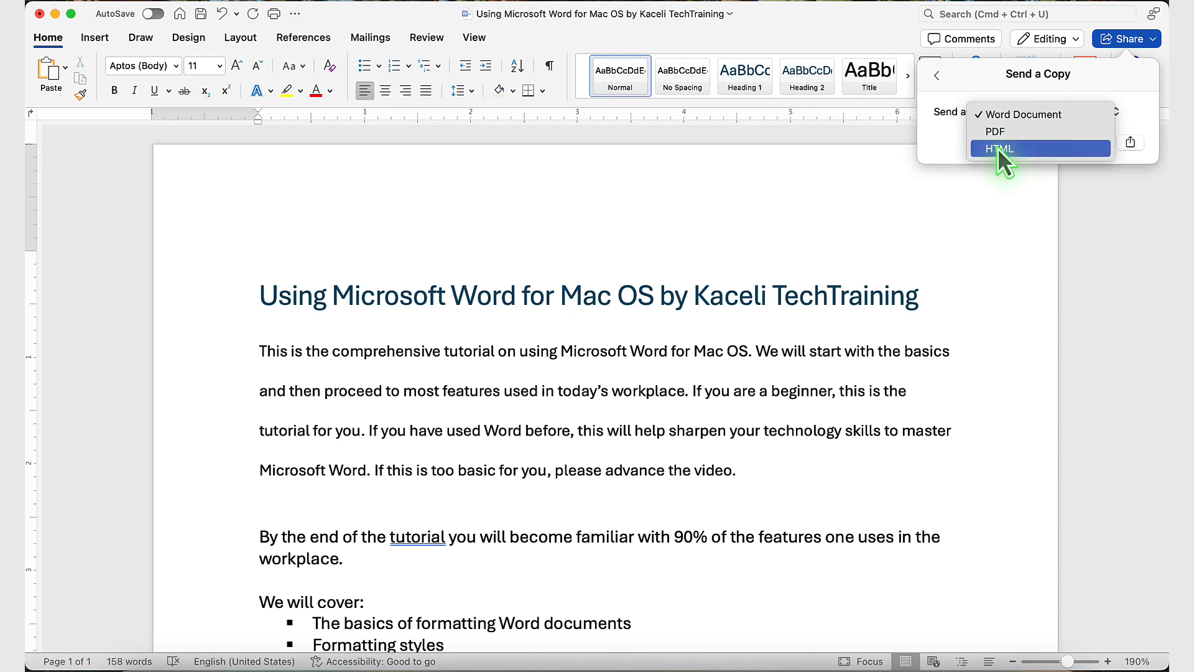
mouse_move(956, 157)
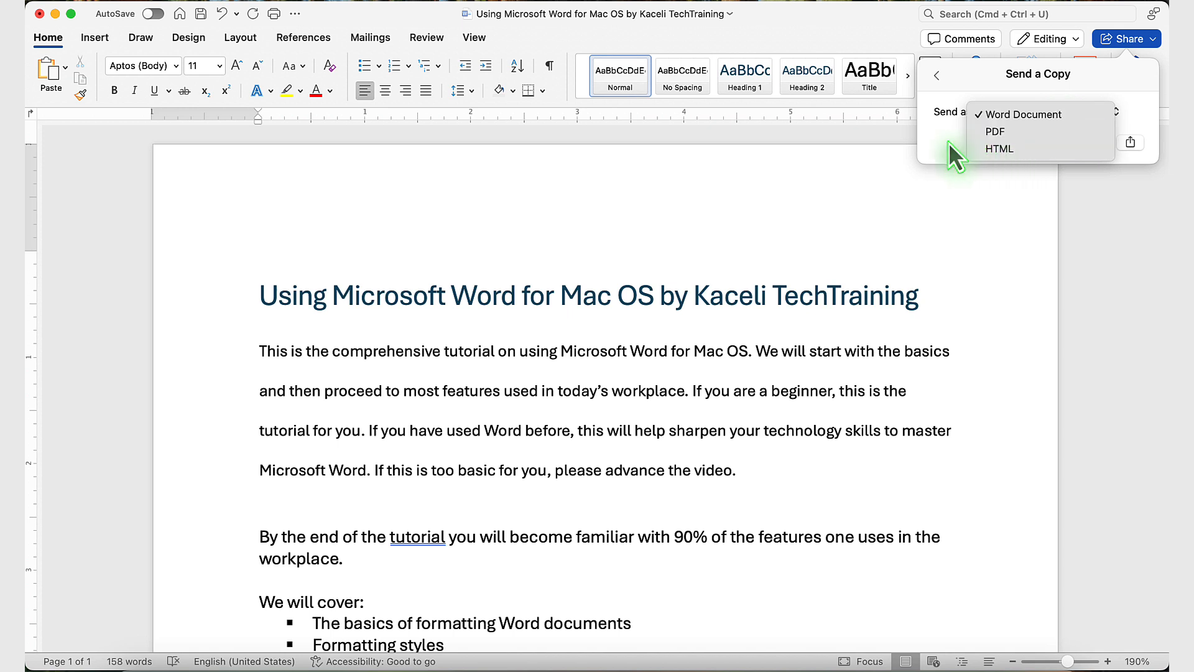
click(1024, 114)
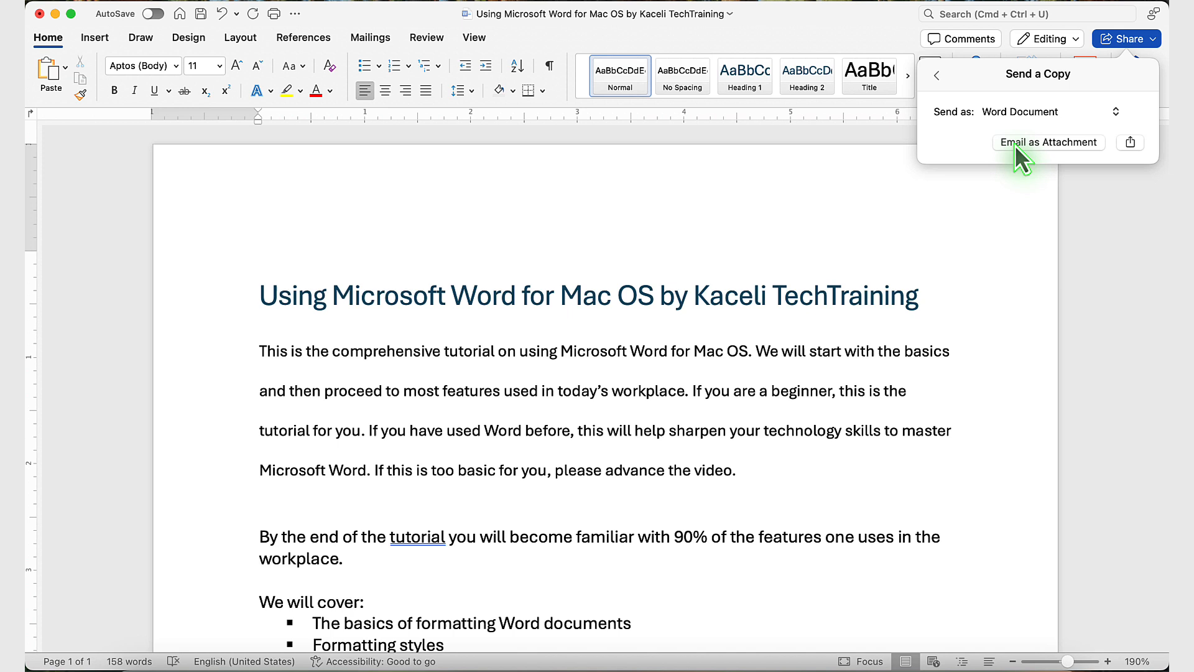
mouse_move(1030, 162)
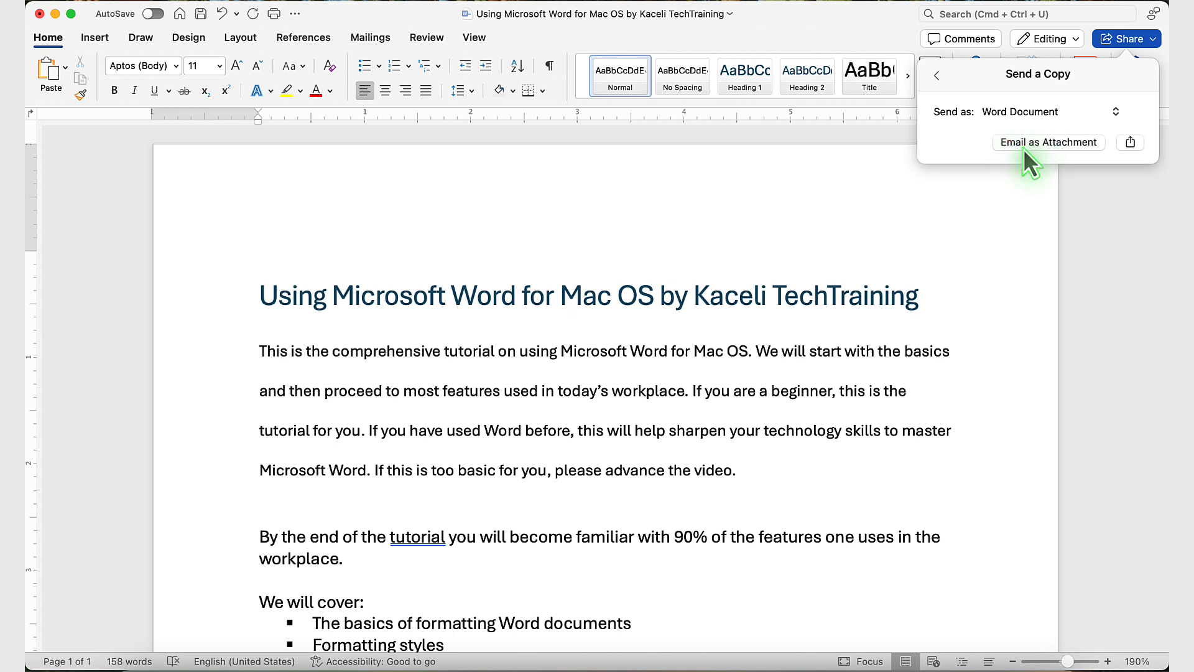
mouse_move(1060, 165)
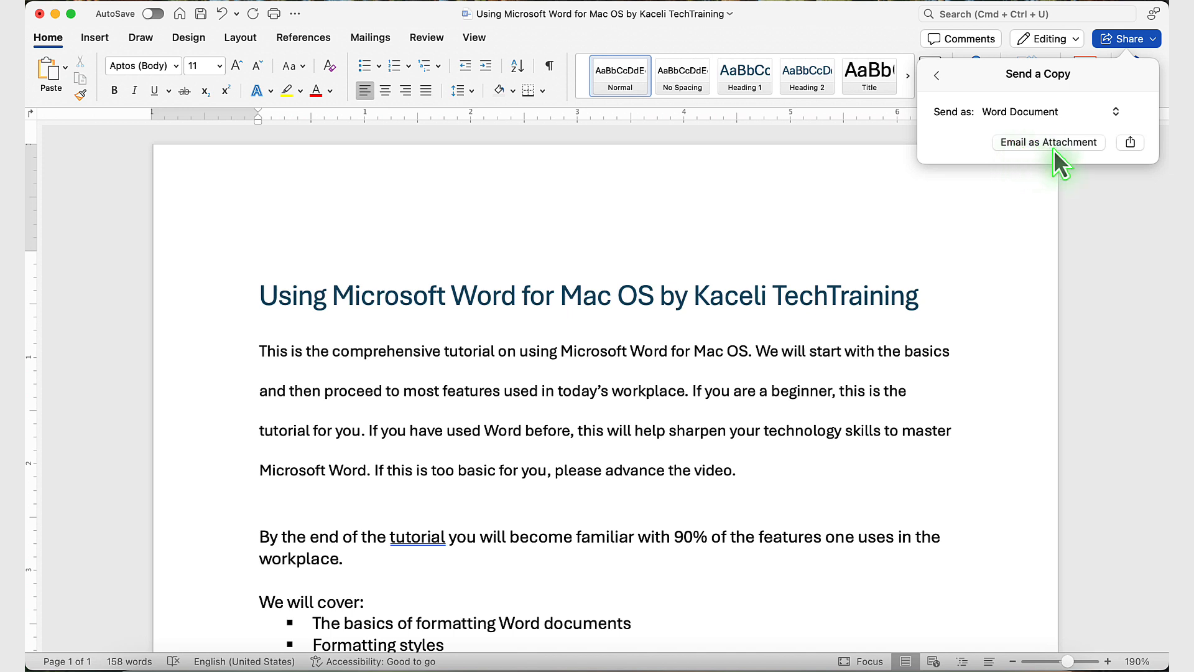
- Email the document as an attachment and send the 'File attached' Mail message
click(1048, 141)
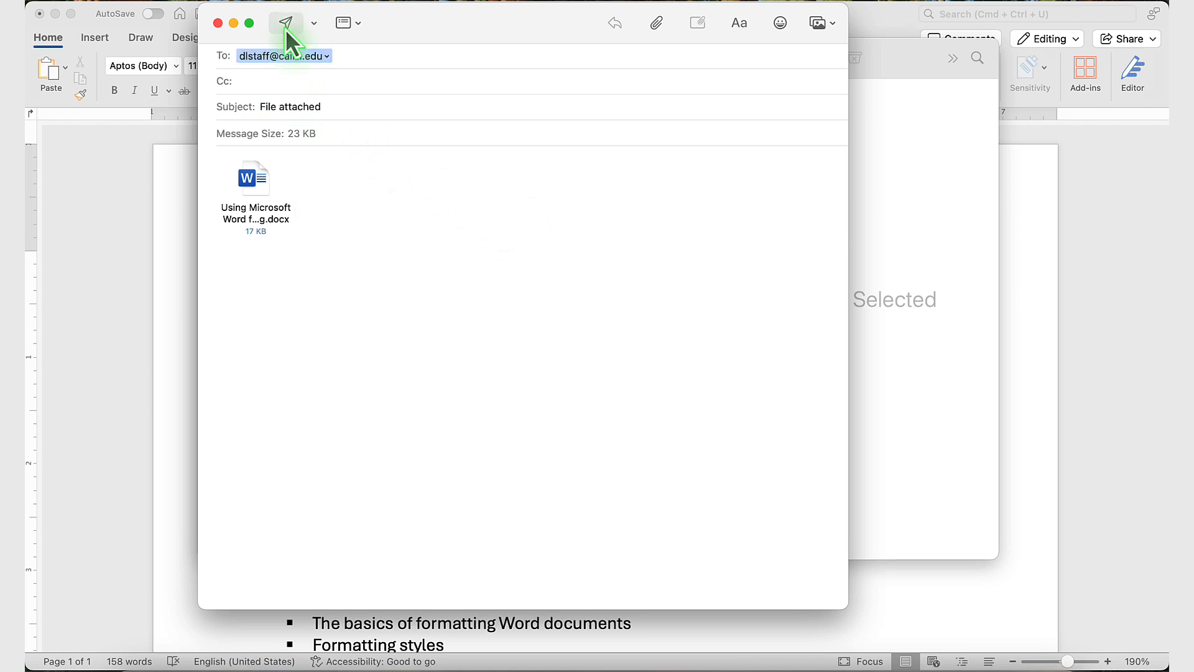
mouse_move(285, 22)
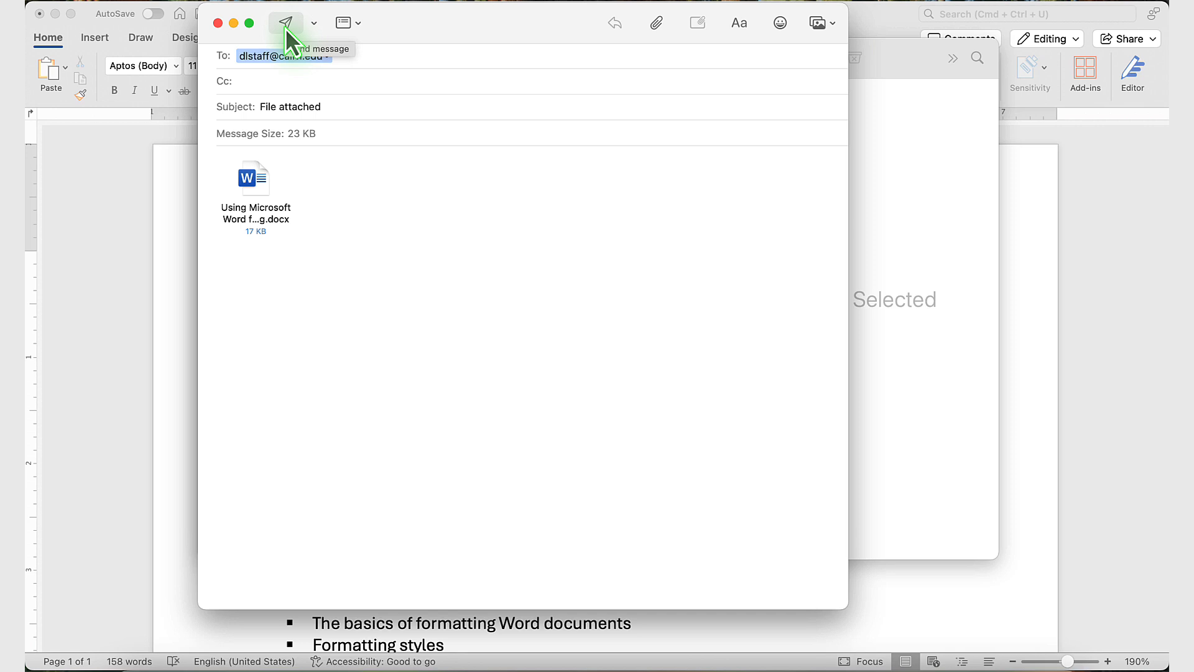
mouse_move(253, 178)
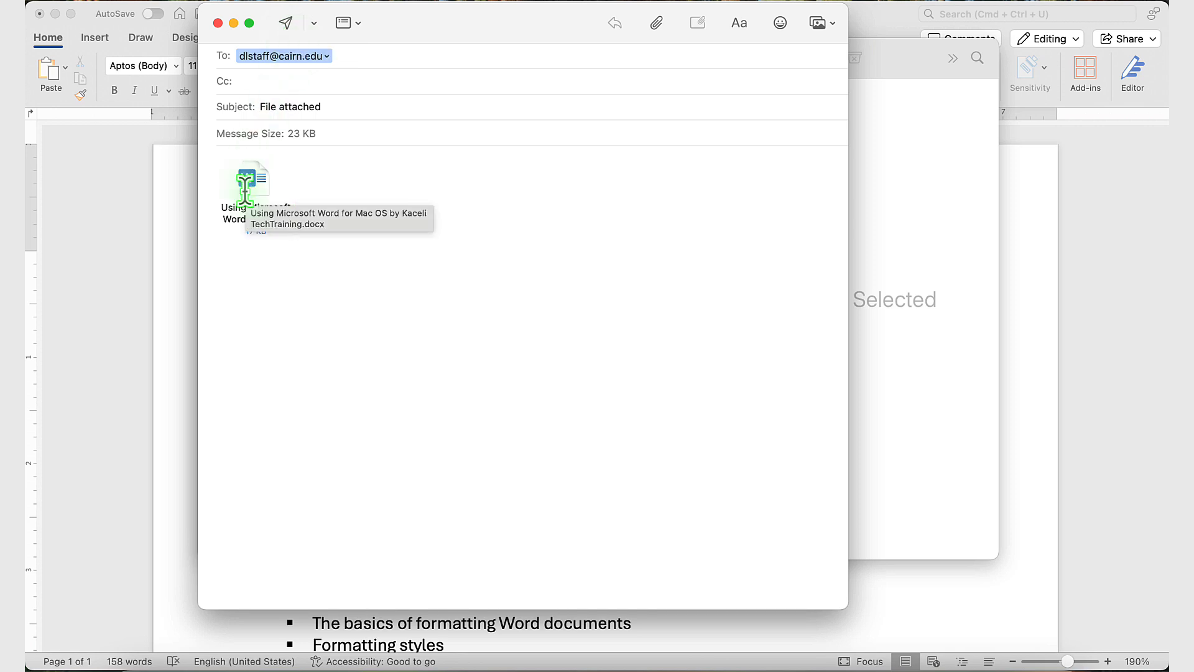
mouse_move(286, 23)
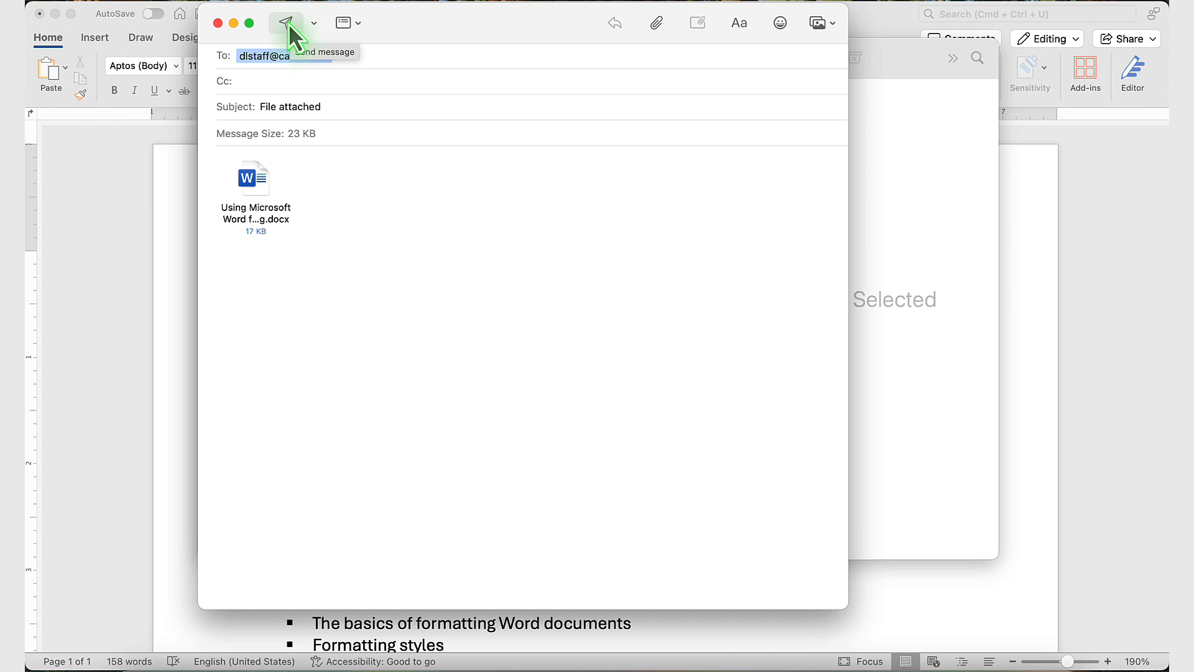
click(286, 22)
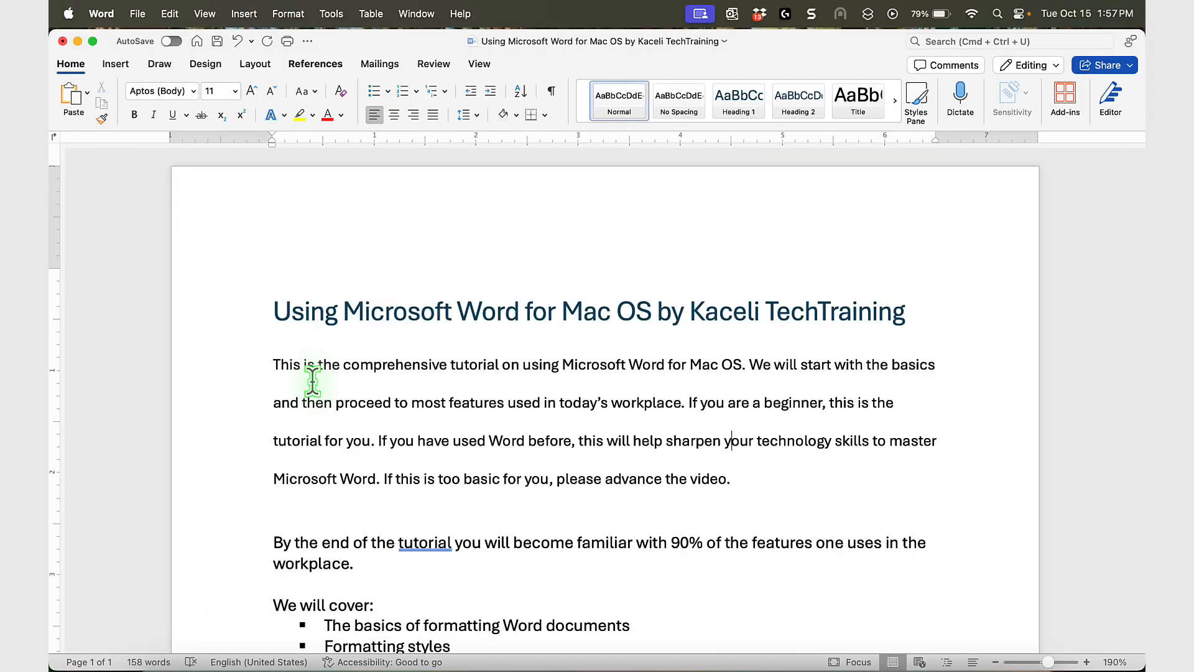
mouse_move(137, 13)
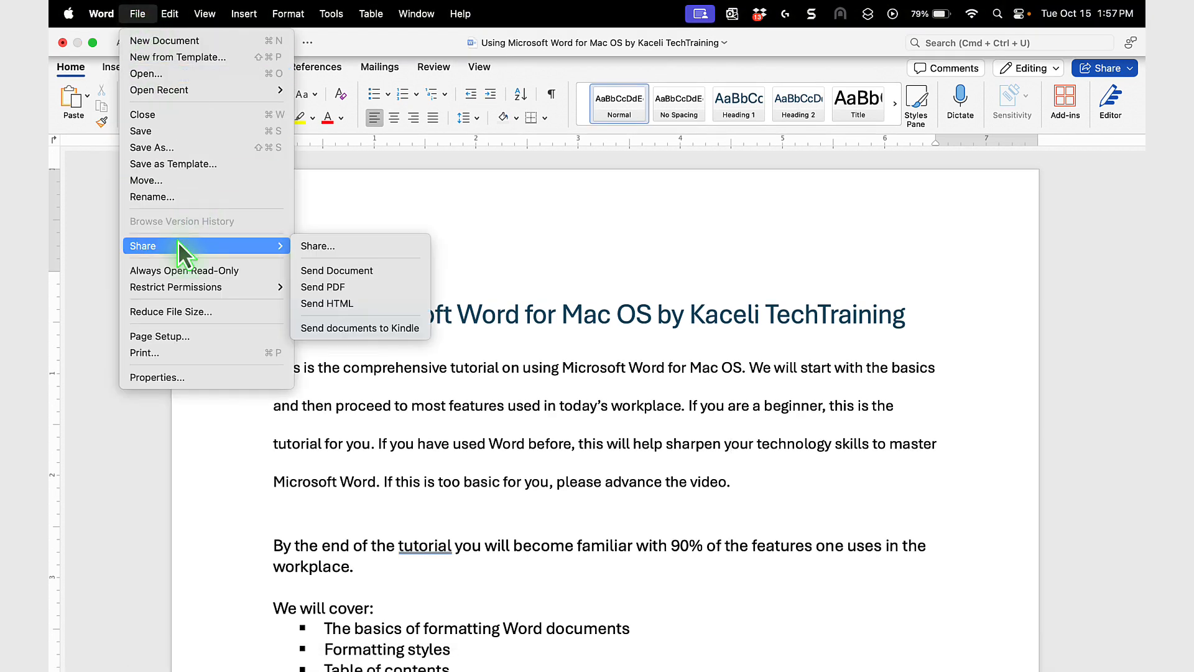
mouse_move(328, 286)
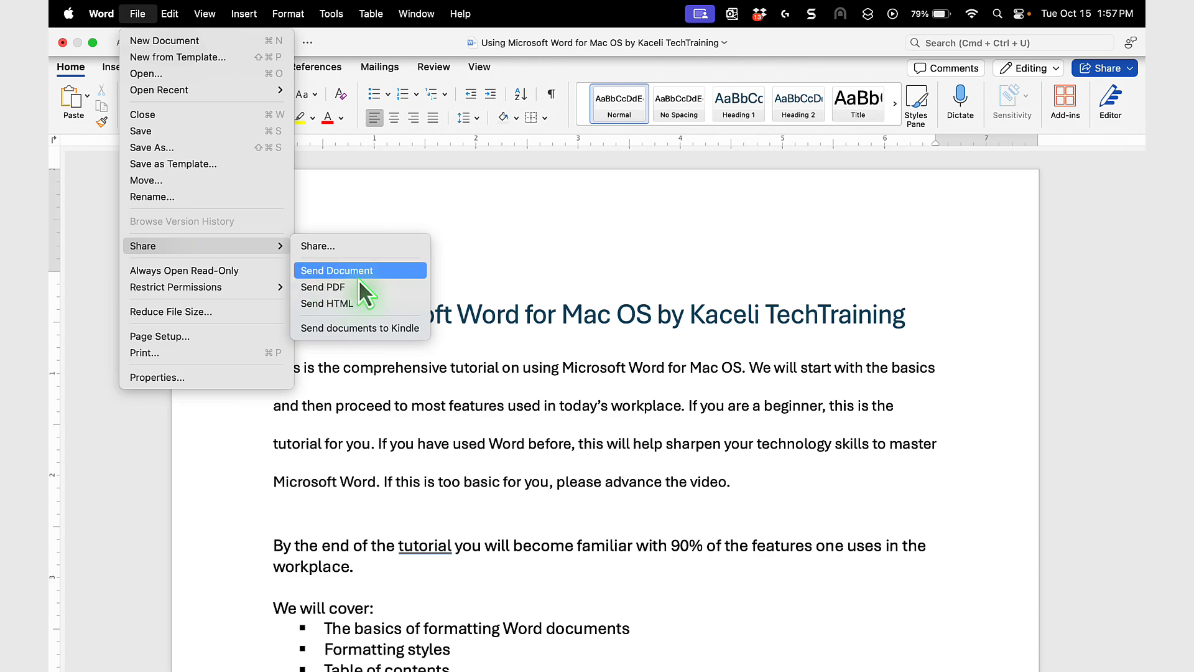
mouse_move(319, 245)
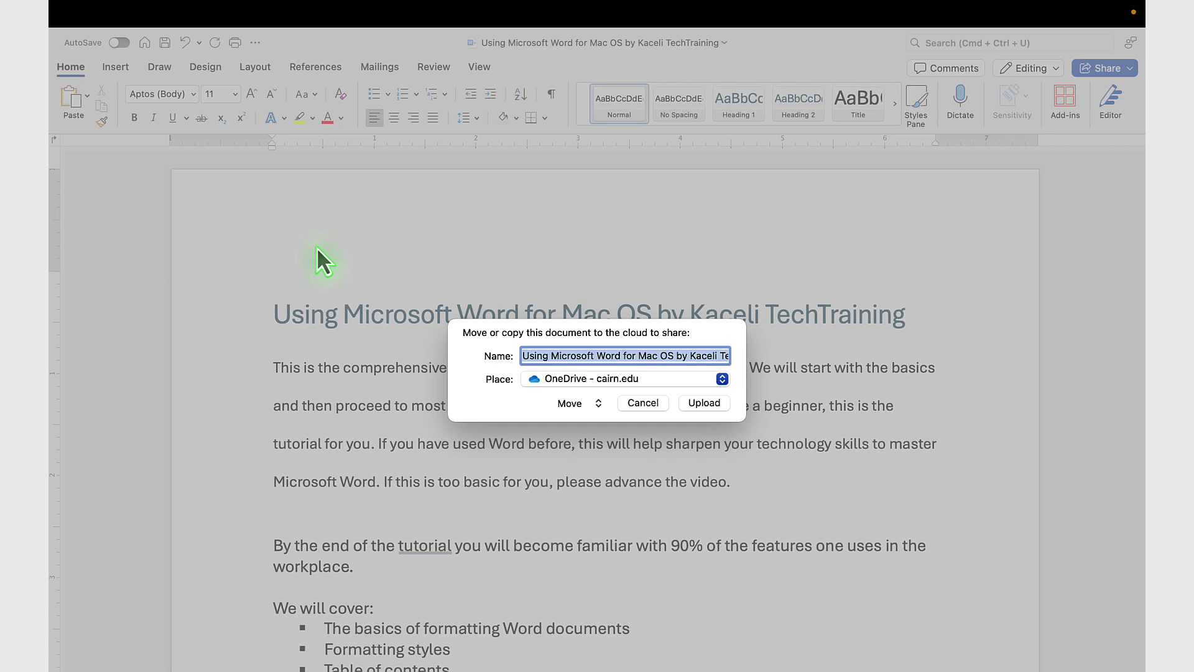
- Dismiss the move-to-cloud prompt and start a new Mail message via File > Share > Send Document
click(136, 14)
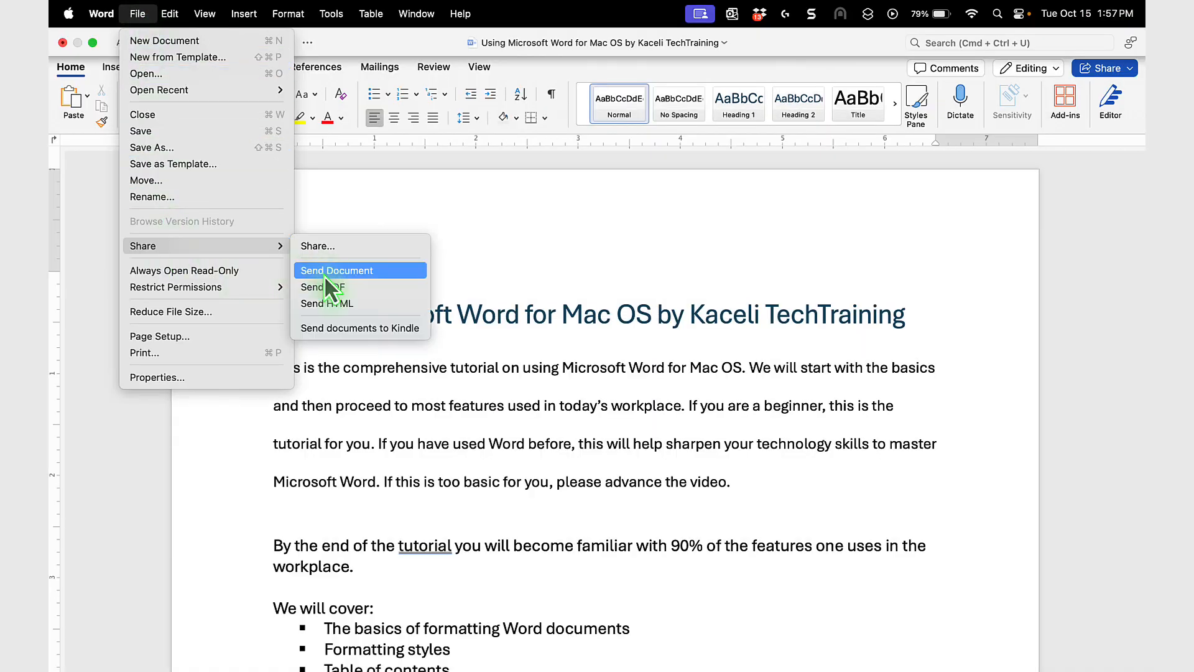
click(336, 270)
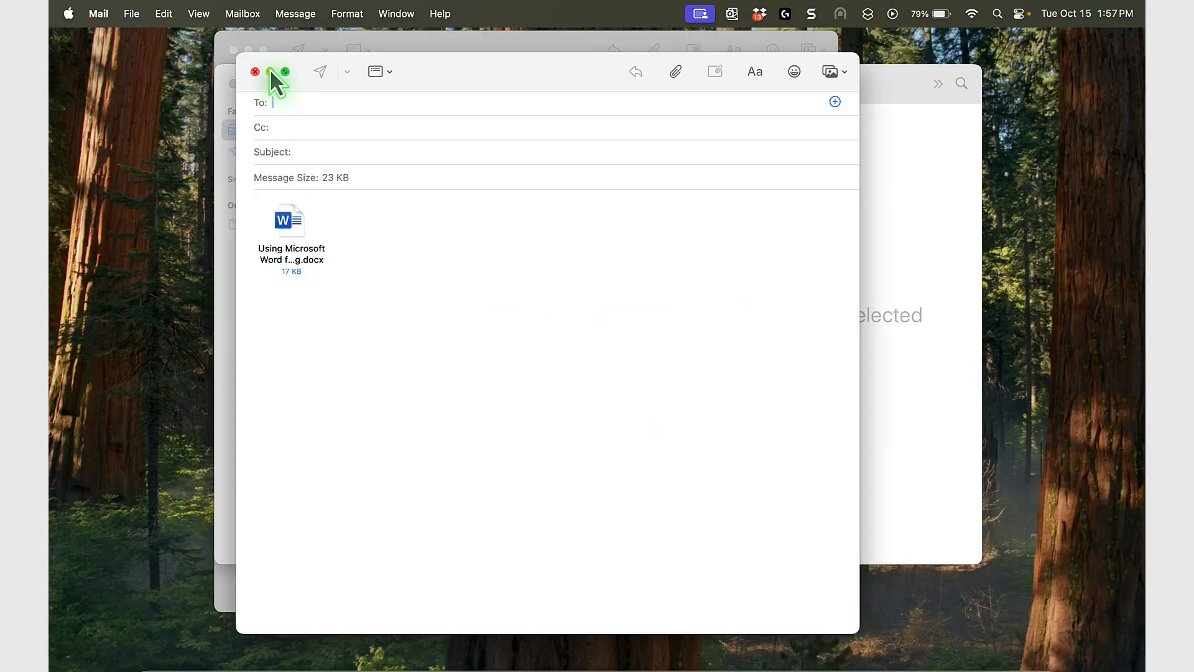